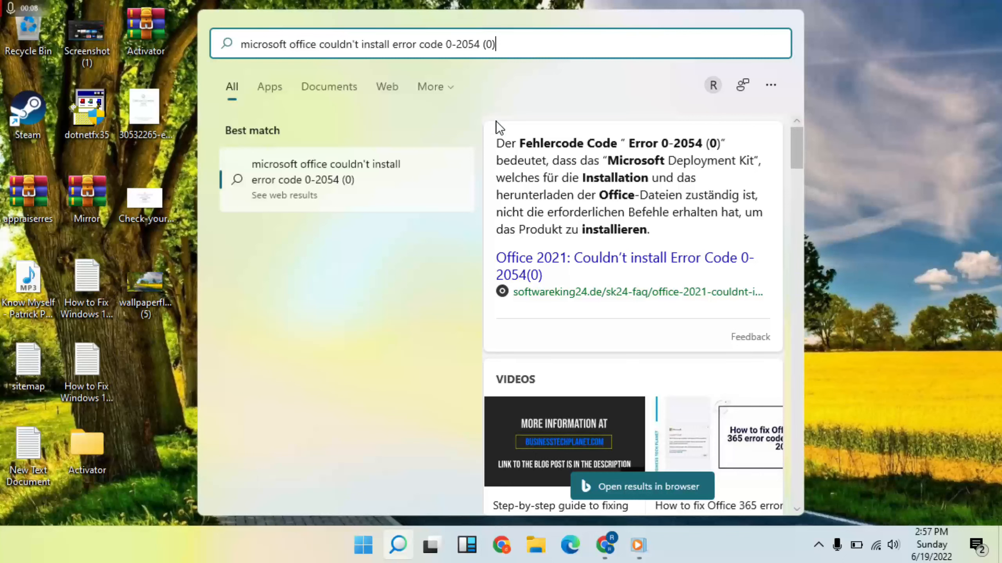
mouse_move(933, 144)
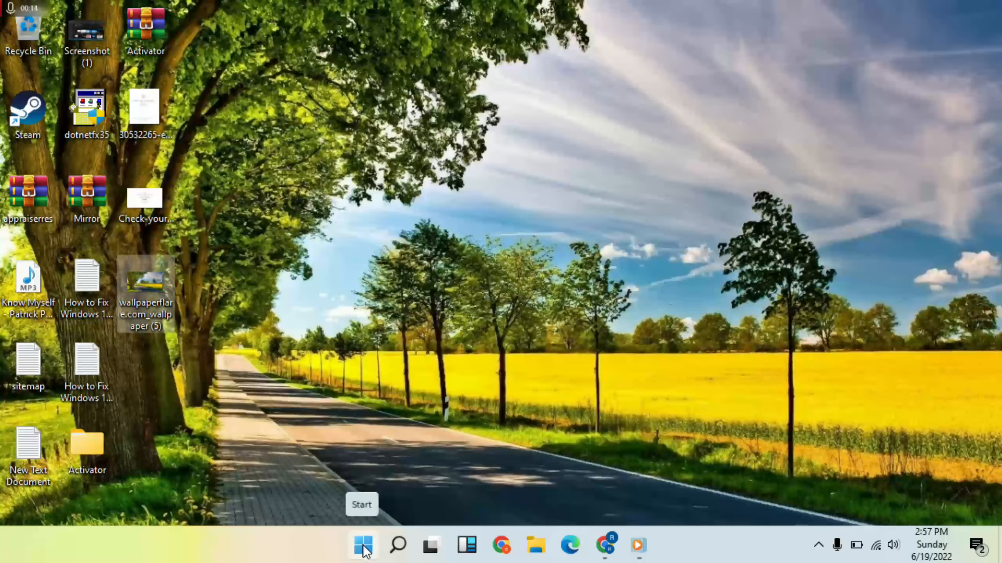
Dismiss the Office error web results and open Start for a new search.
left_click(362, 545)
type("windows defen")
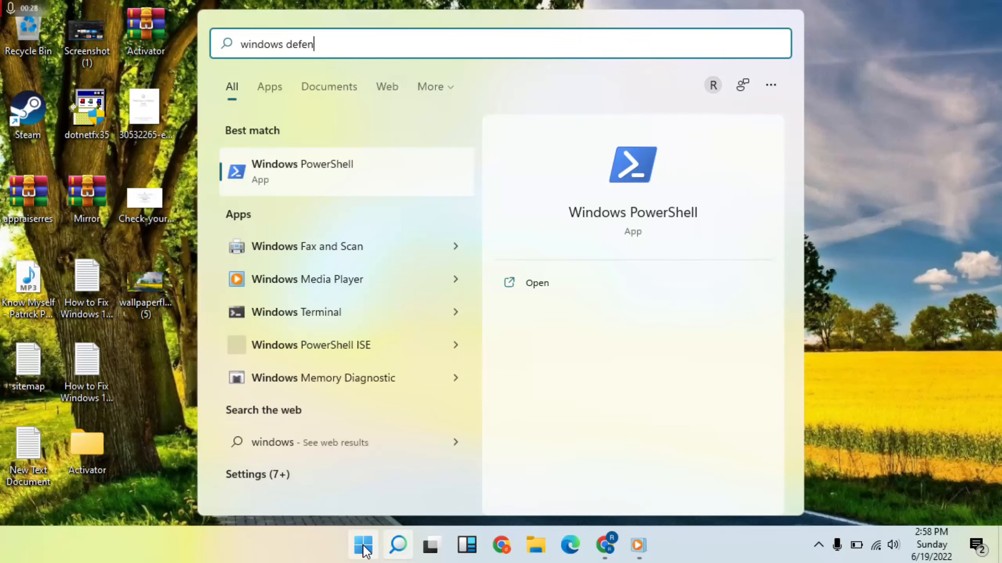
Search for 'windows defender' and open the Windows Security app.
type("der")
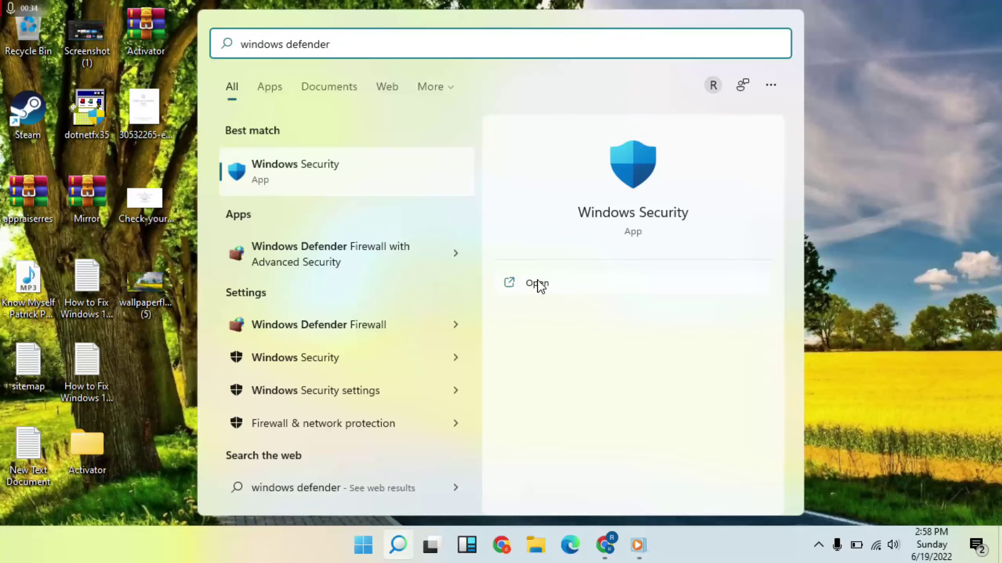
left_click(535, 283)
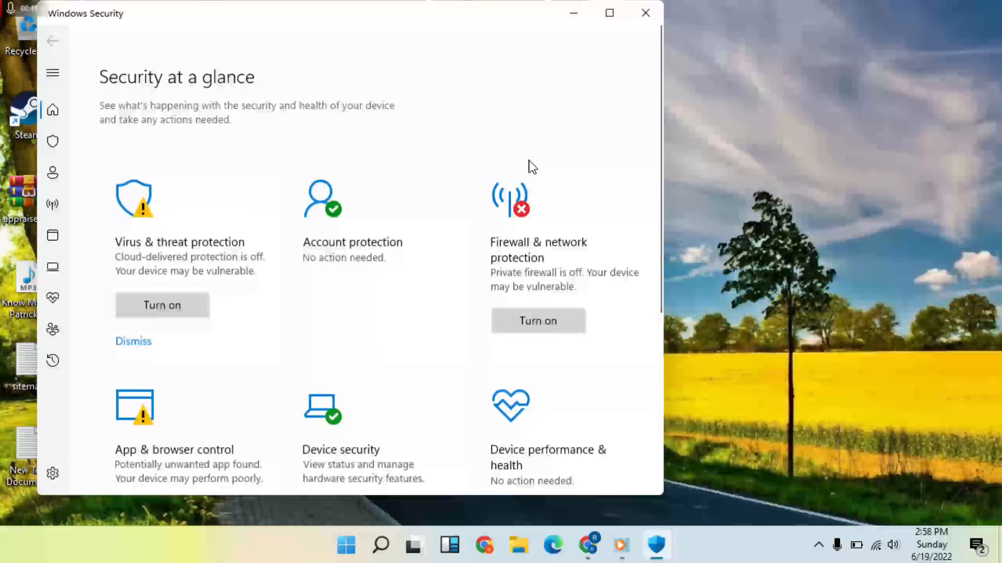
mouse_move(203, 231)
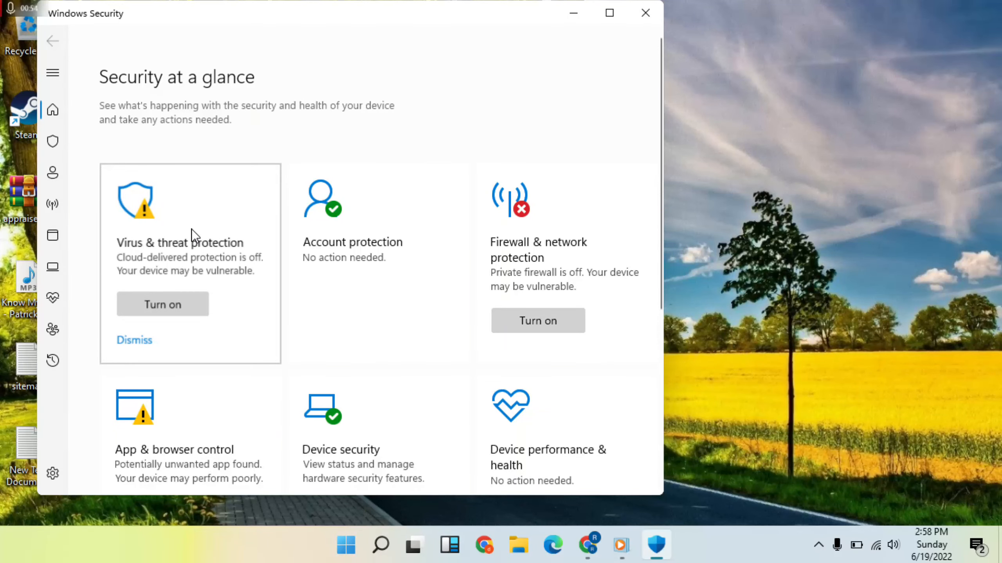
Switch Real-time protection off in Virus & threat protection settings, approving the UAC prompt.
left_click(180, 243)
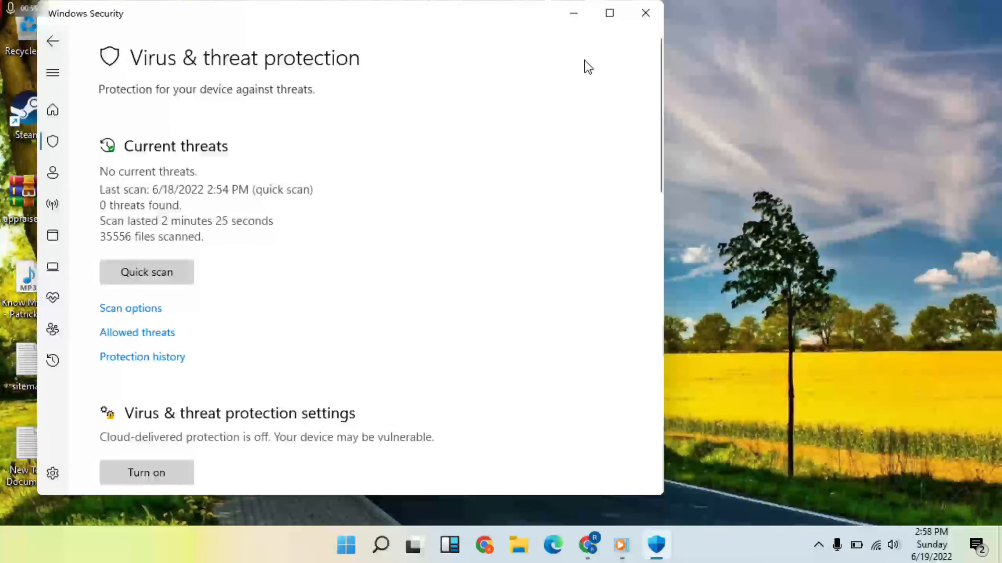
left_click(608, 13)
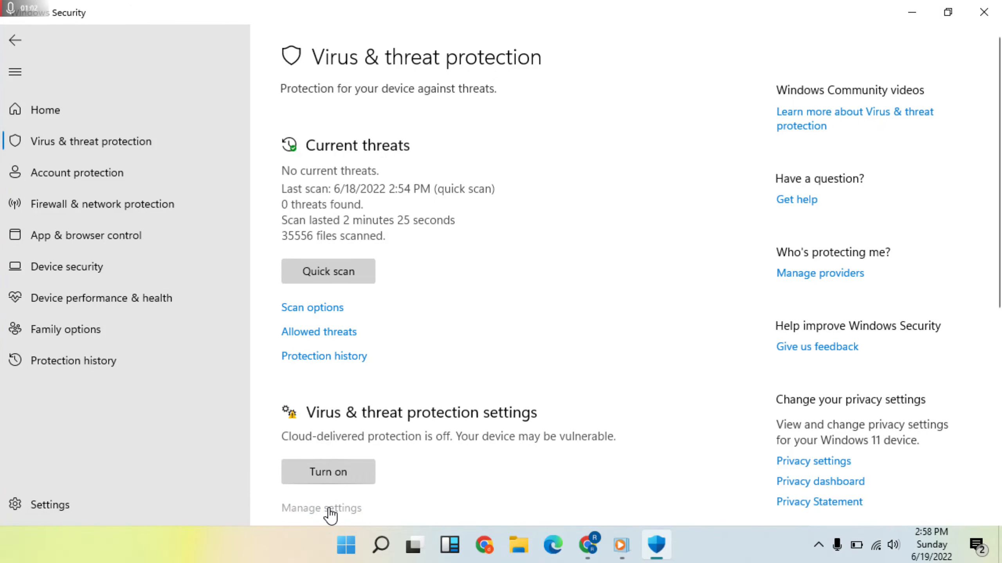
left_click(321, 508)
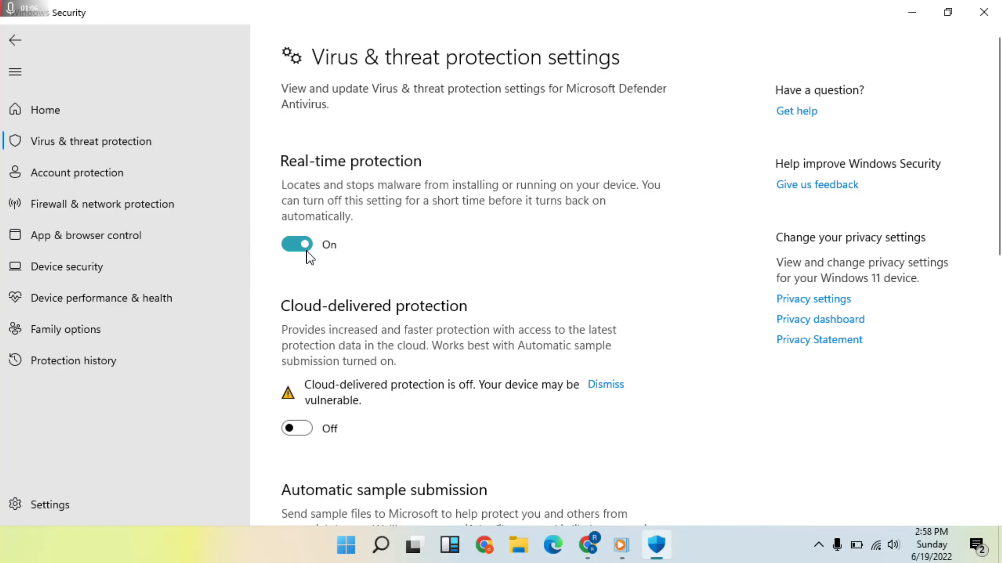
left_click(297, 245)
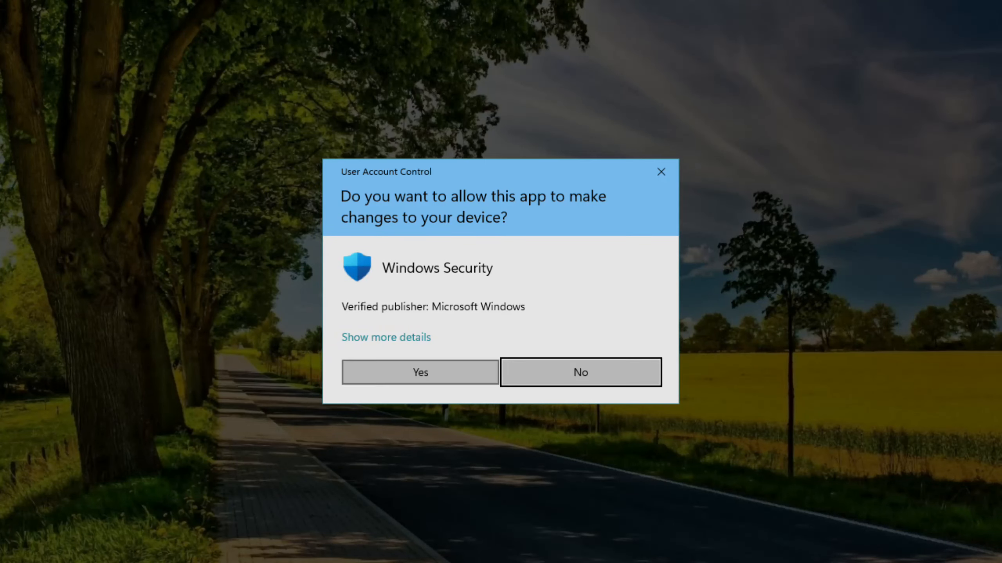
left_click(420, 373)
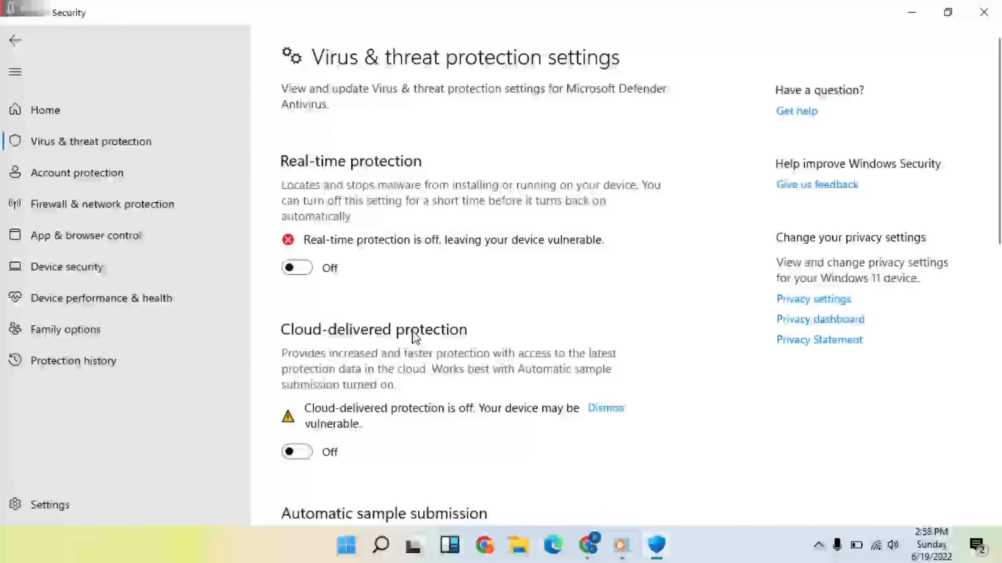
scroll("down", 3)
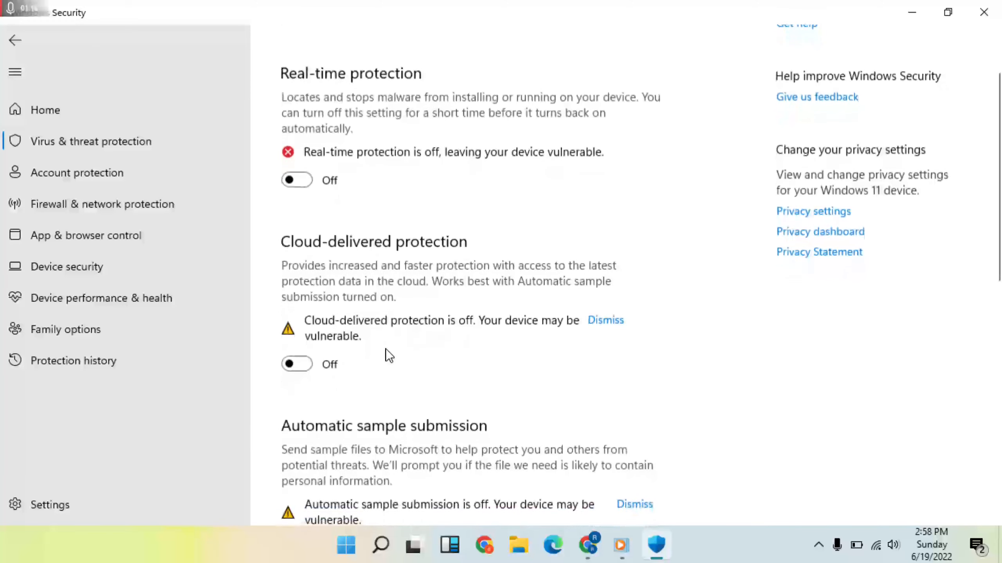
scroll("down", 3)
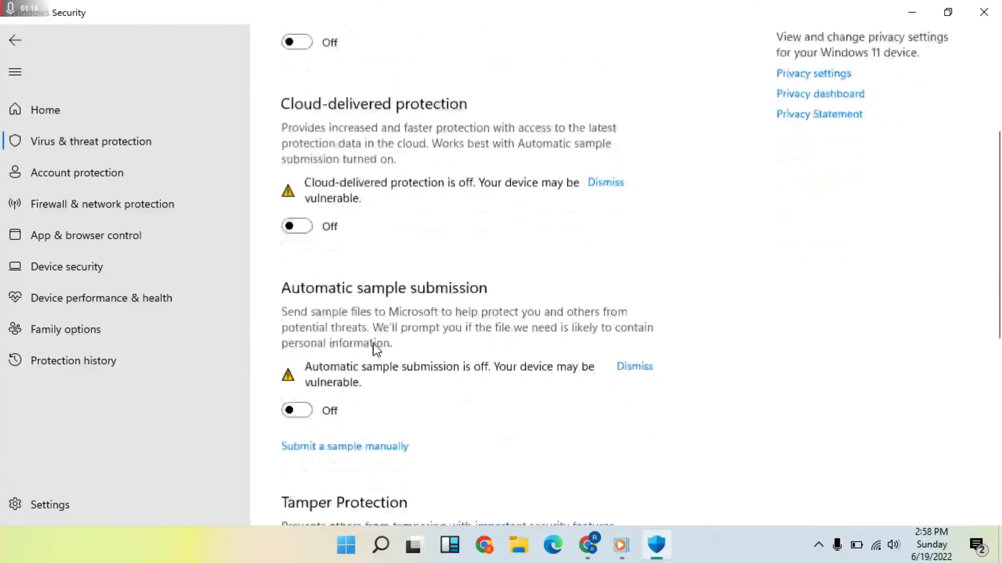
scroll("down", 3)
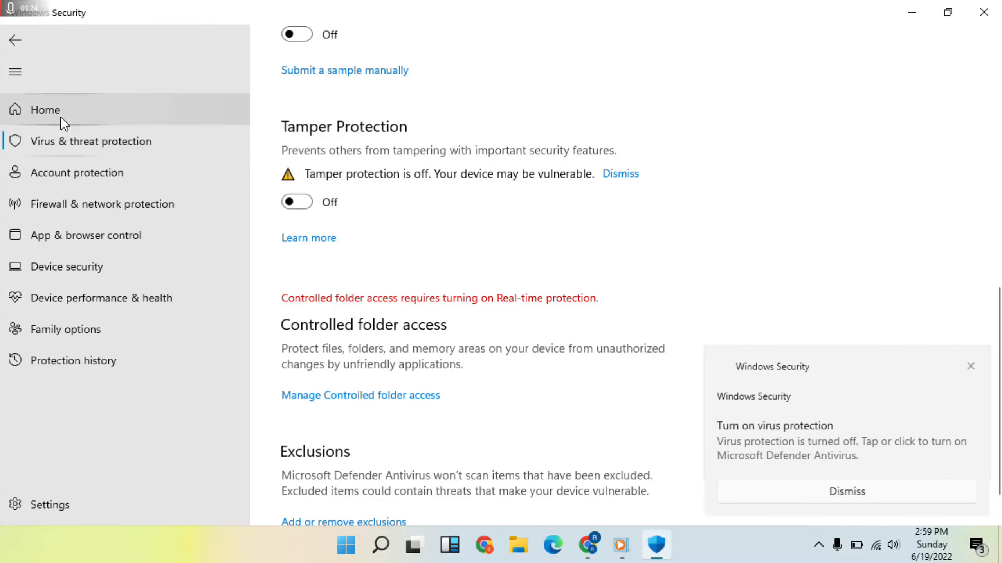
Turn off Microsoft Defender Firewall for the Domain network, approving the UAC prompt.
left_click(44, 109)
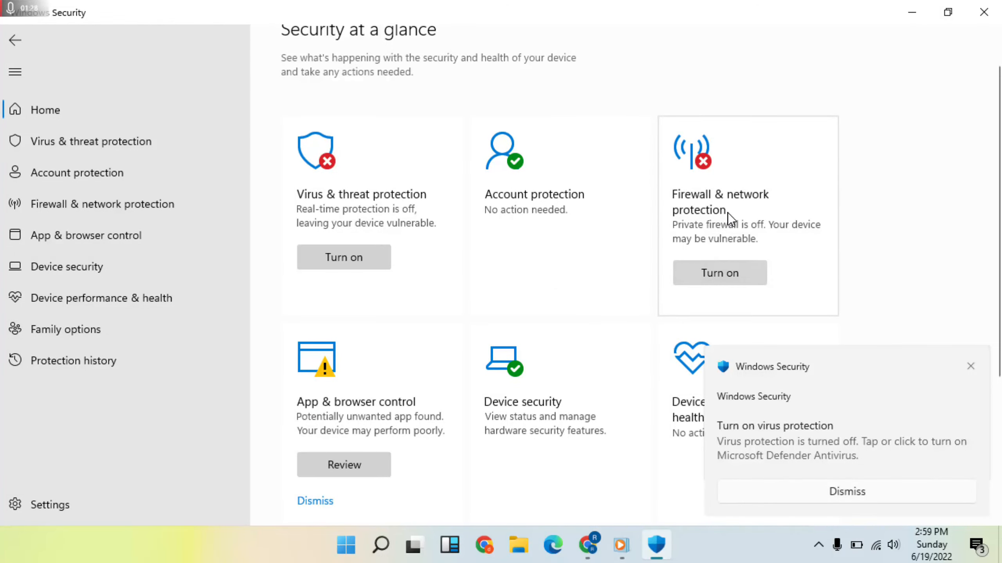
left_click(847, 491)
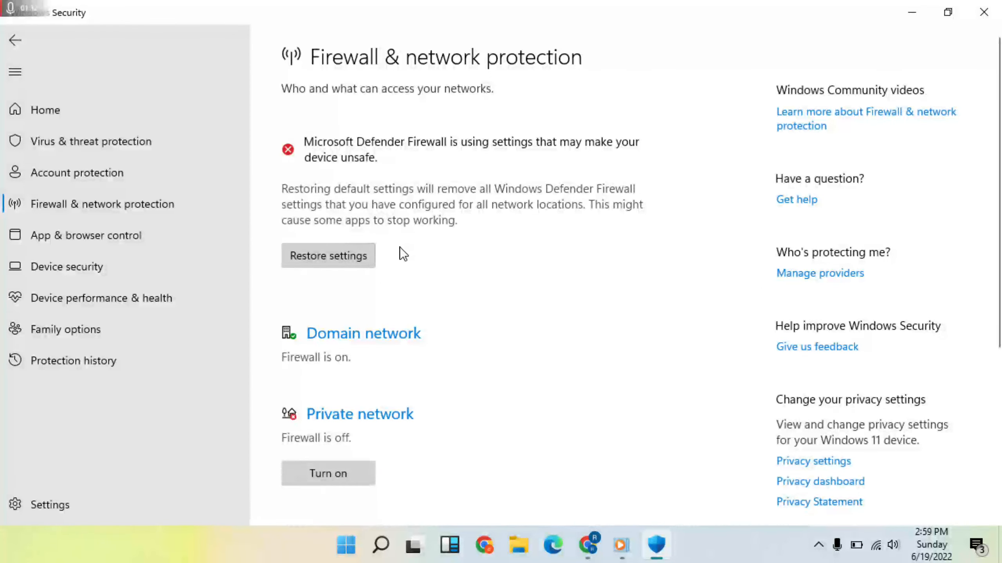
mouse_move(380, 333)
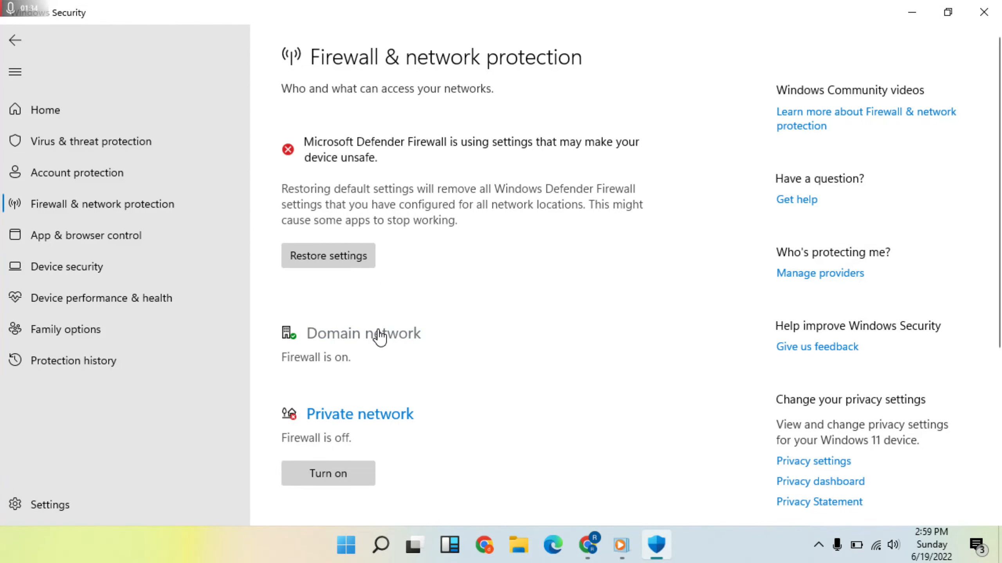
left_click(362, 333)
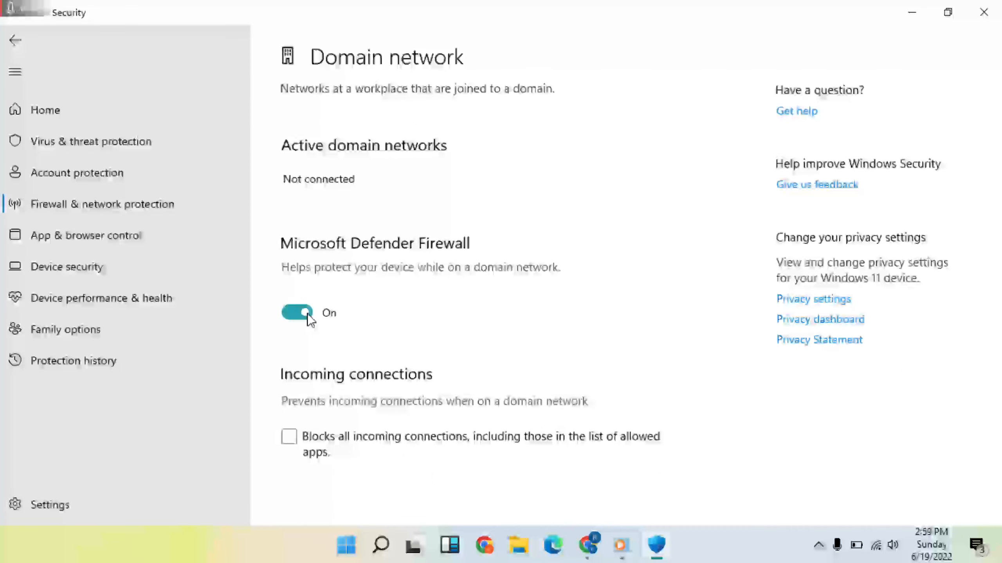
mouse_move(292, 335)
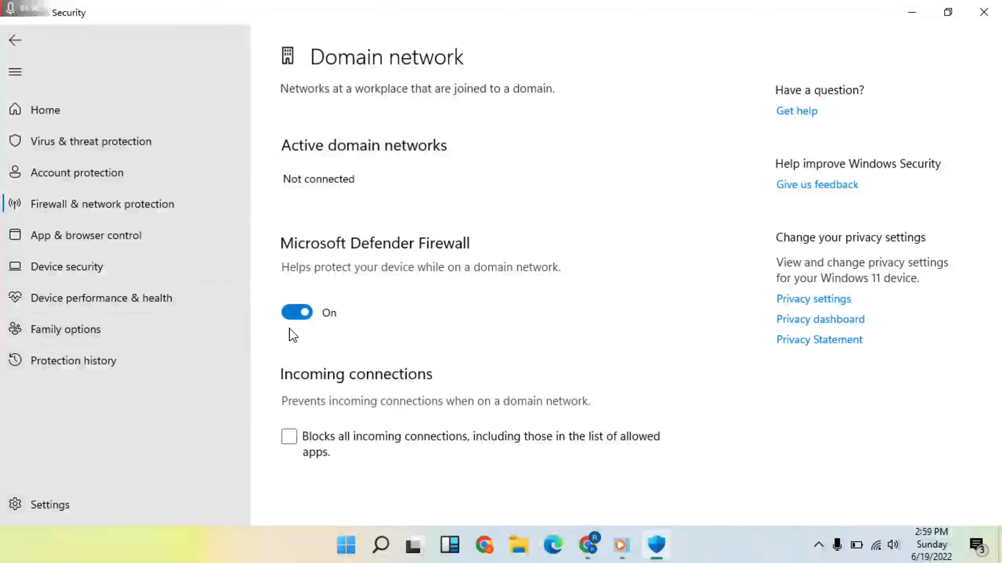
left_click(297, 313)
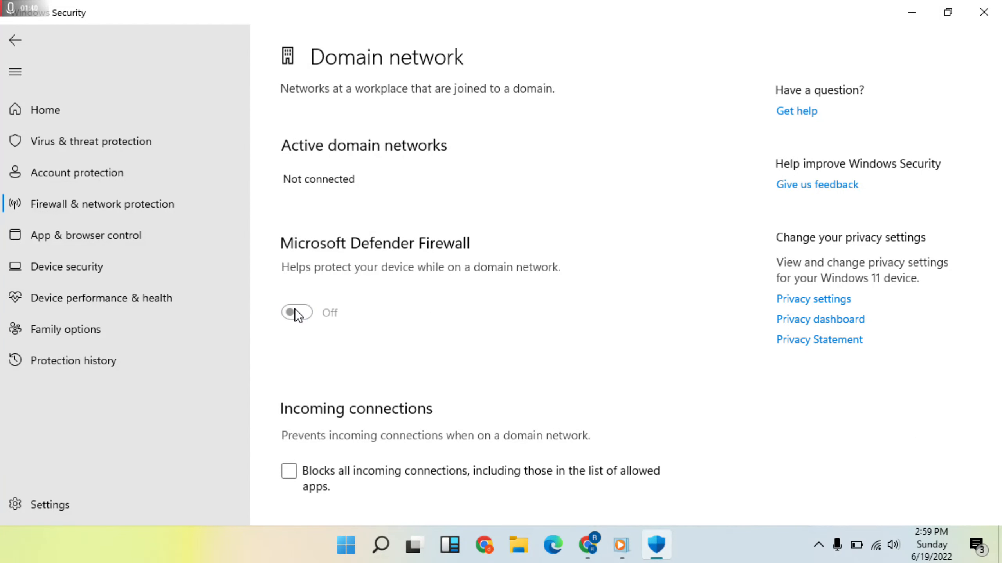
left_click(296, 313)
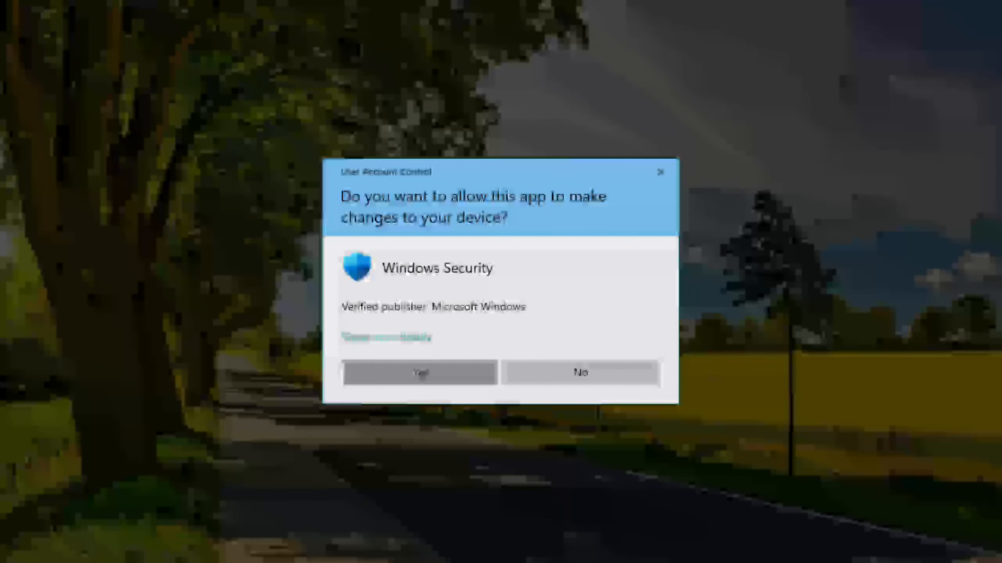
left_click(420, 373)
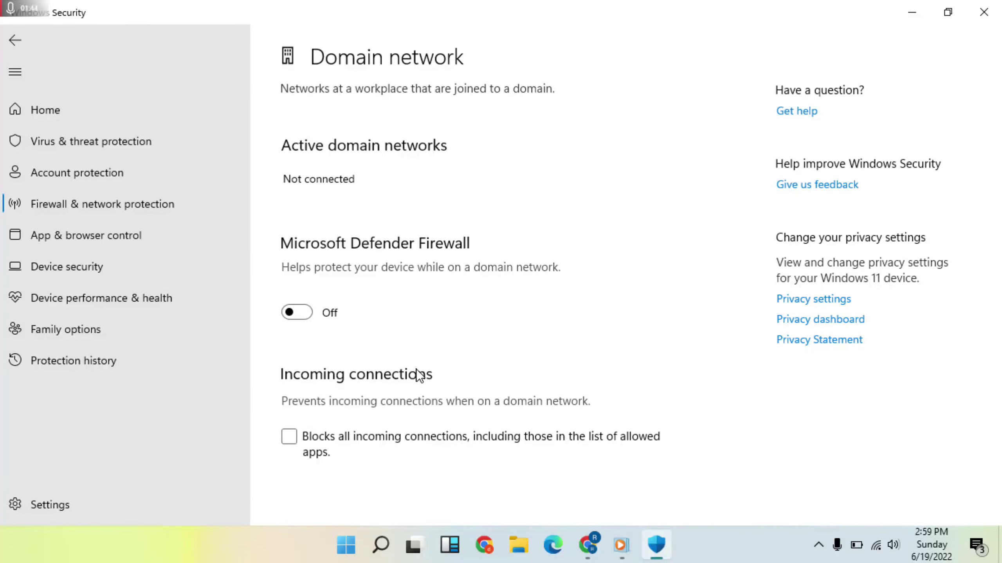
mouse_move(947, 12)
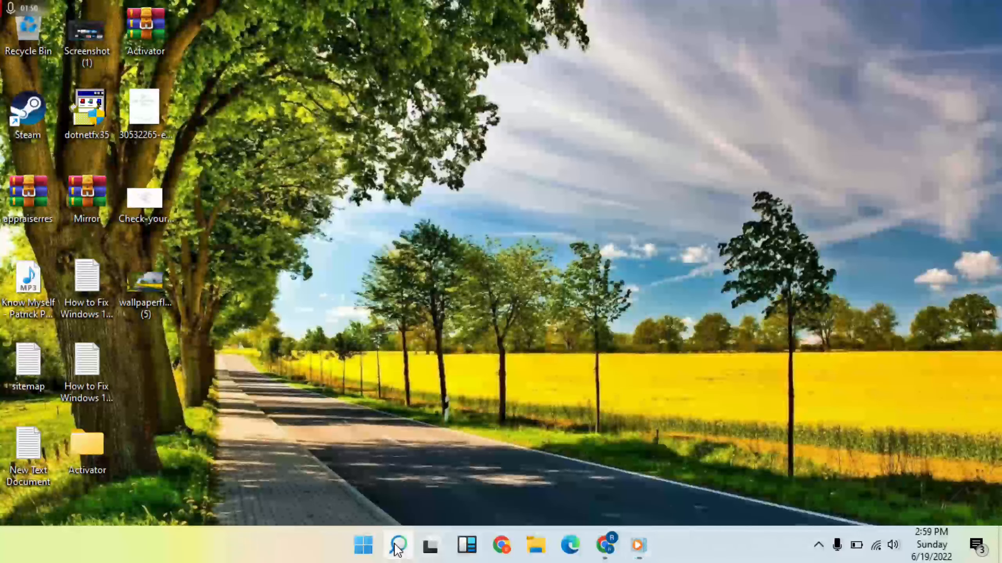
Search 'control Panel' to reach All Control Panel Items in large icons.
left_click(397, 545)
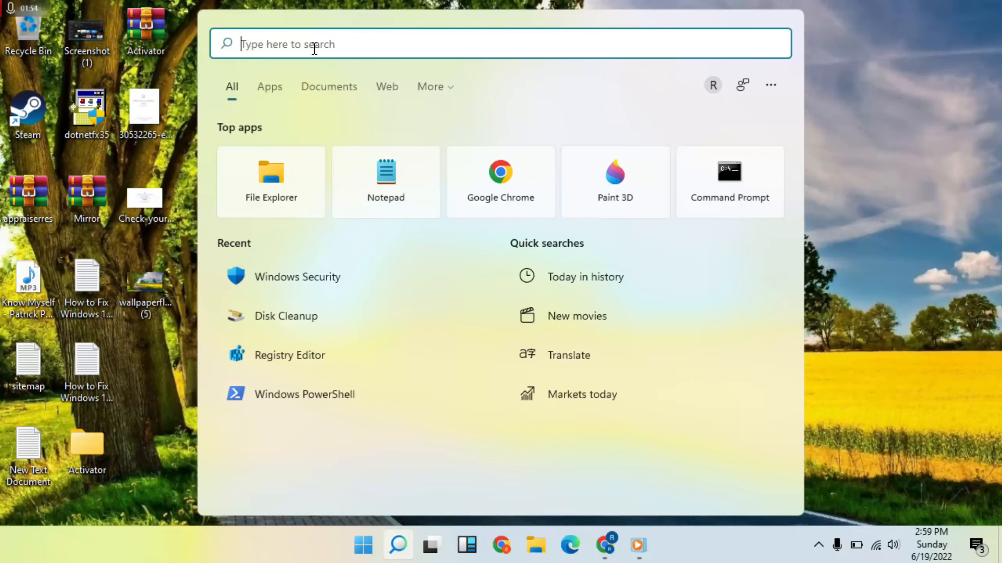
type("control Panel")
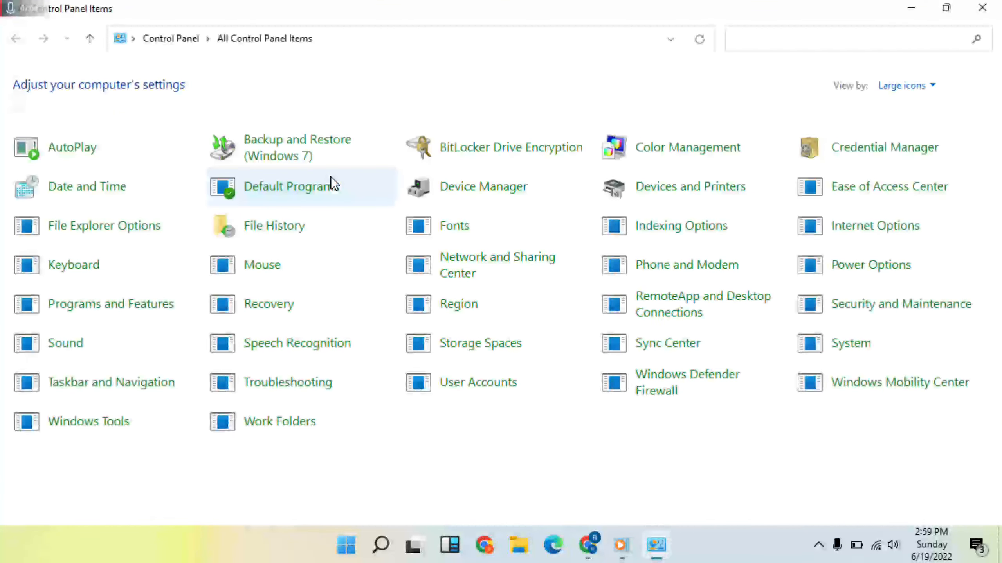
mouse_move(453, 225)
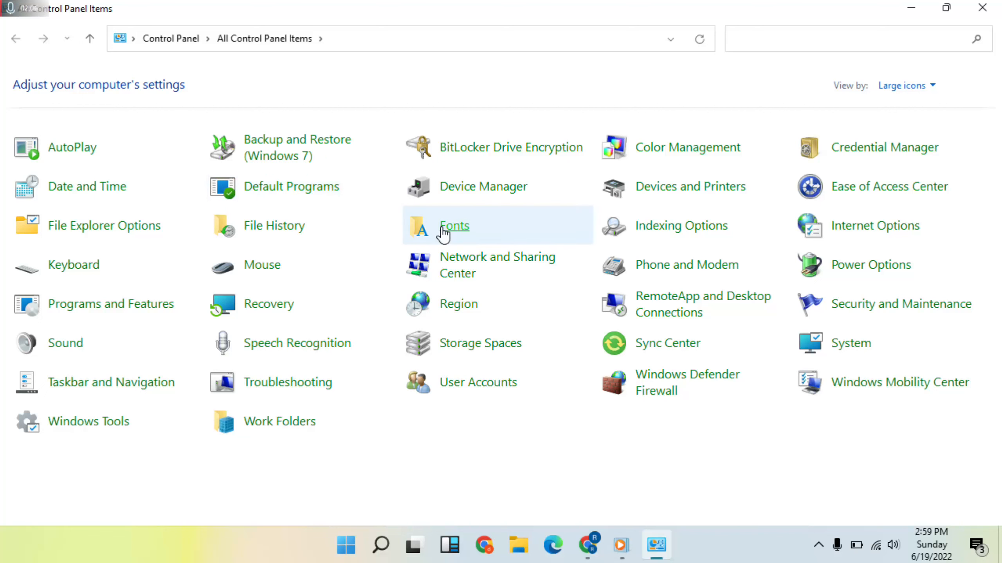
mouse_move(456, 303)
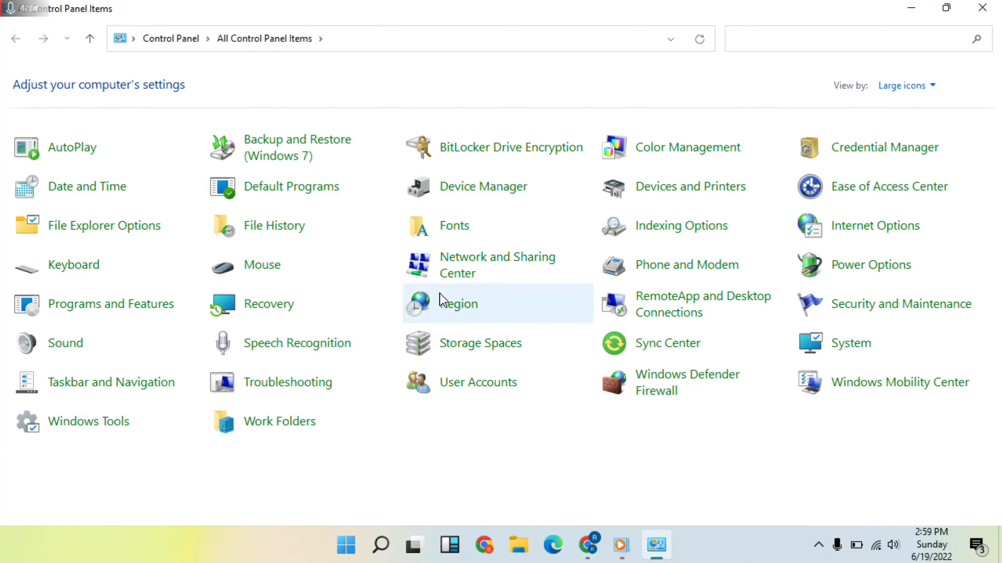
mouse_move(110, 304)
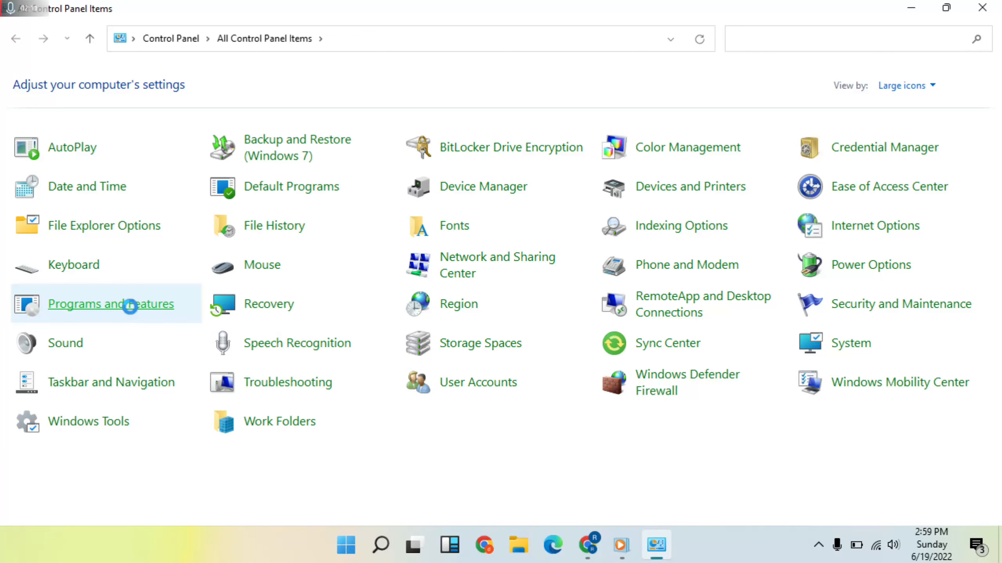
Bring up the Windows Features dialog from Programs and Features.
left_click(109, 304)
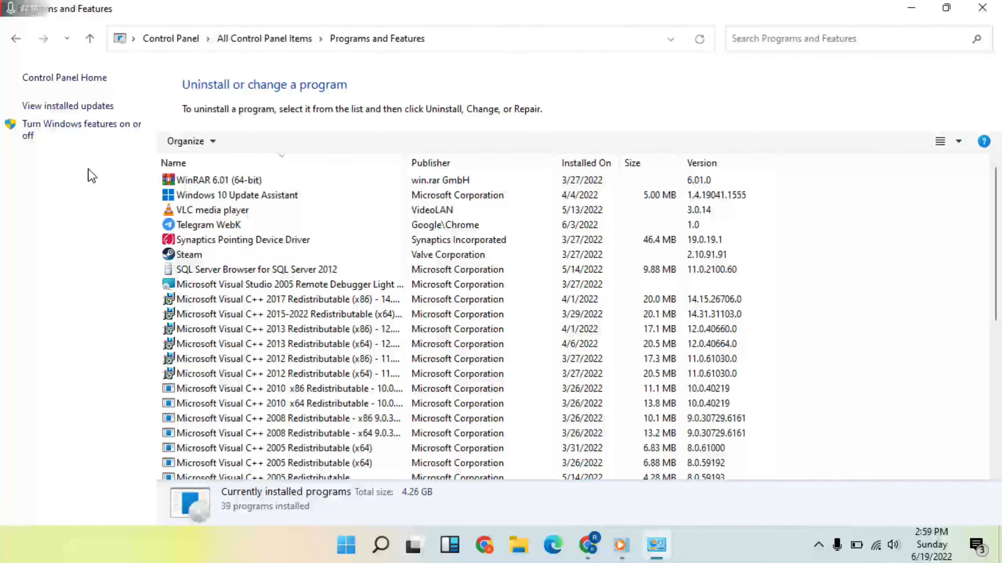
mouse_move(122, 130)
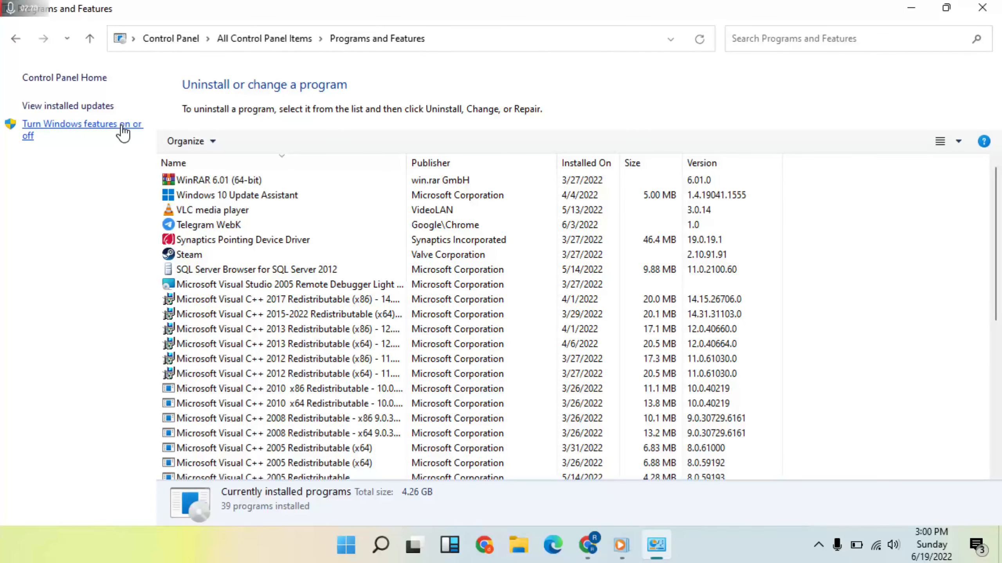
left_click(76, 124)
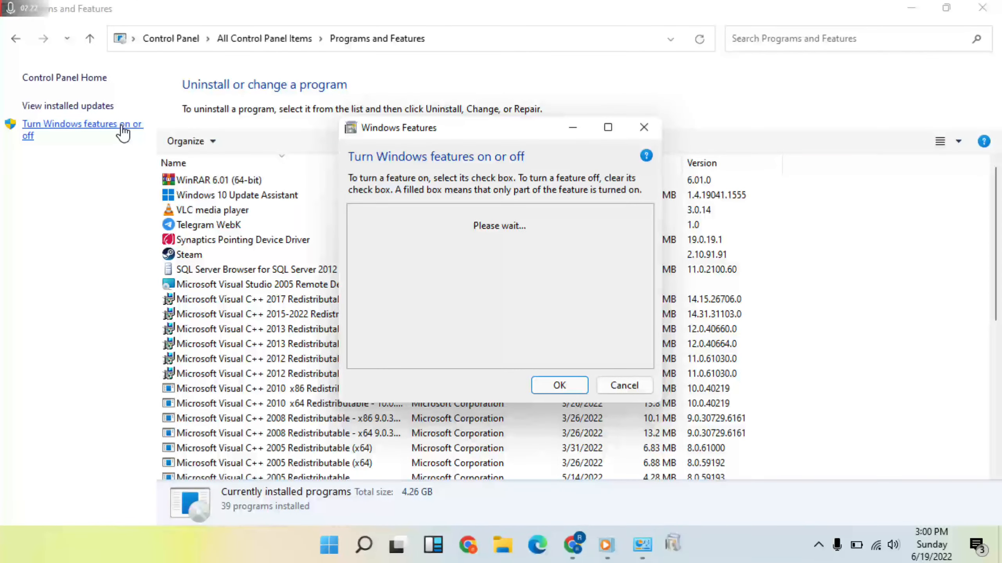
mouse_move(516, 258)
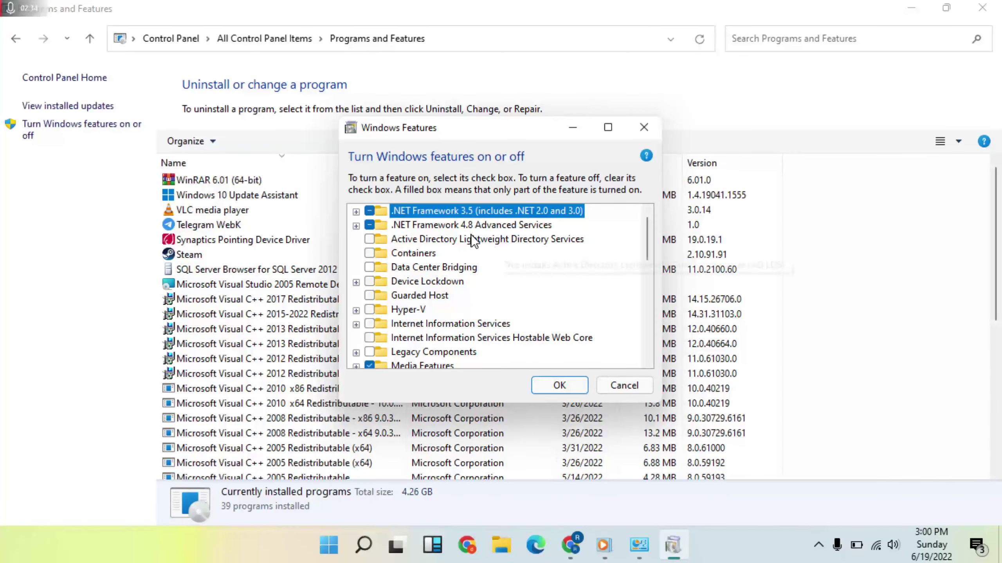
mouse_move(401, 222)
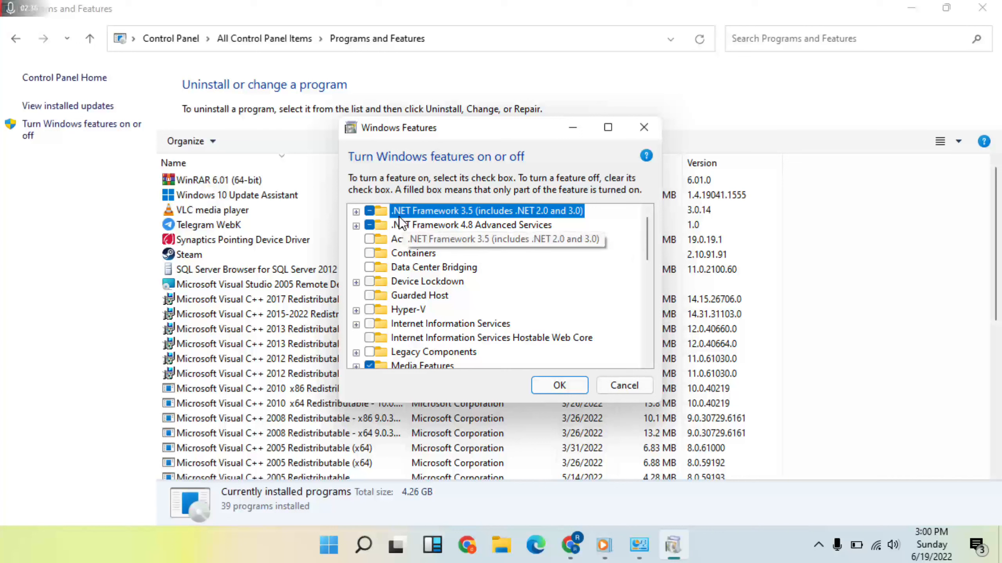
mouse_move(428, 225)
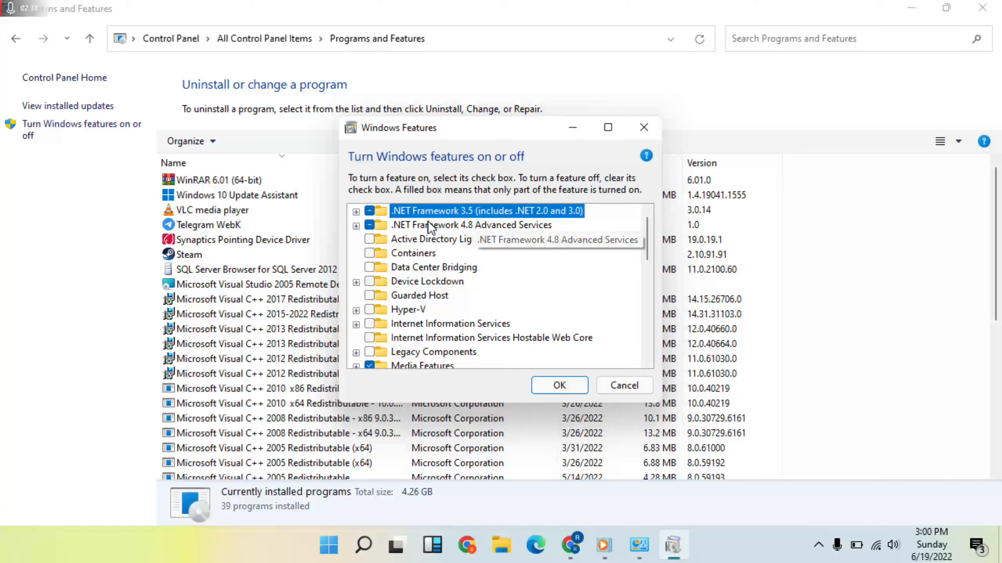
mouse_move(297, 194)
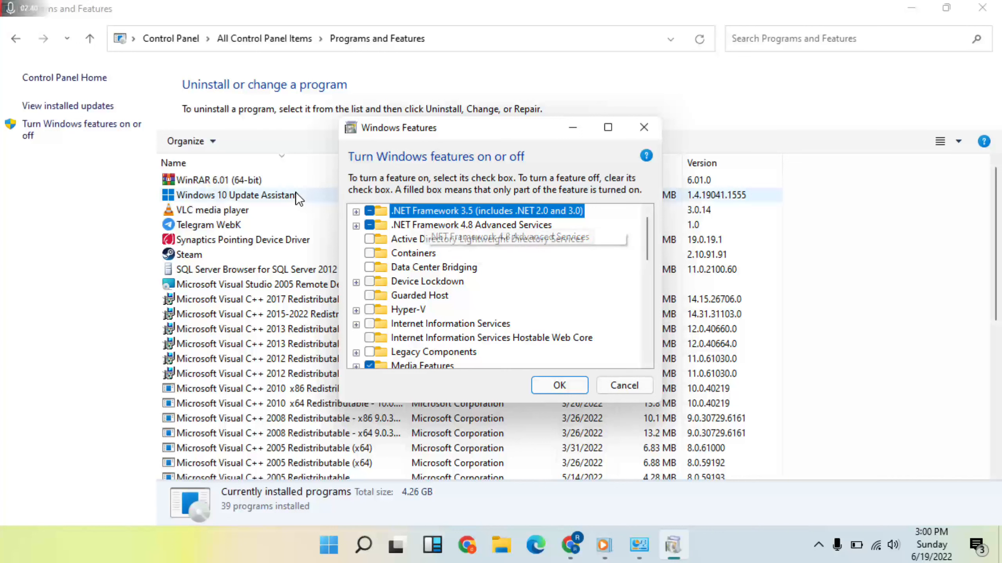
mouse_move(572, 367)
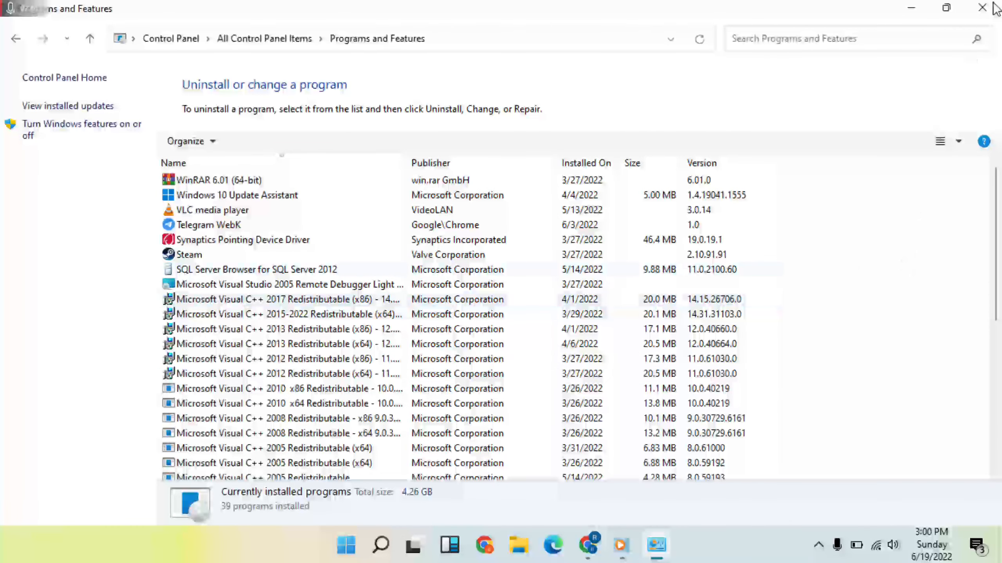
Close Control Panel and open the Microsoft Office folder on drive D in File Explorer.
left_click(982, 8)
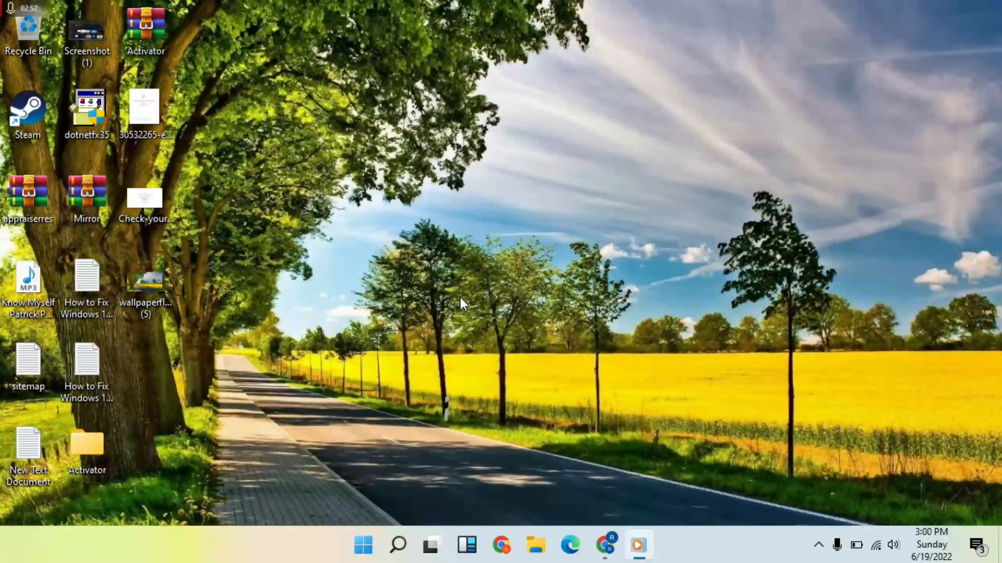
left_click(535, 545)
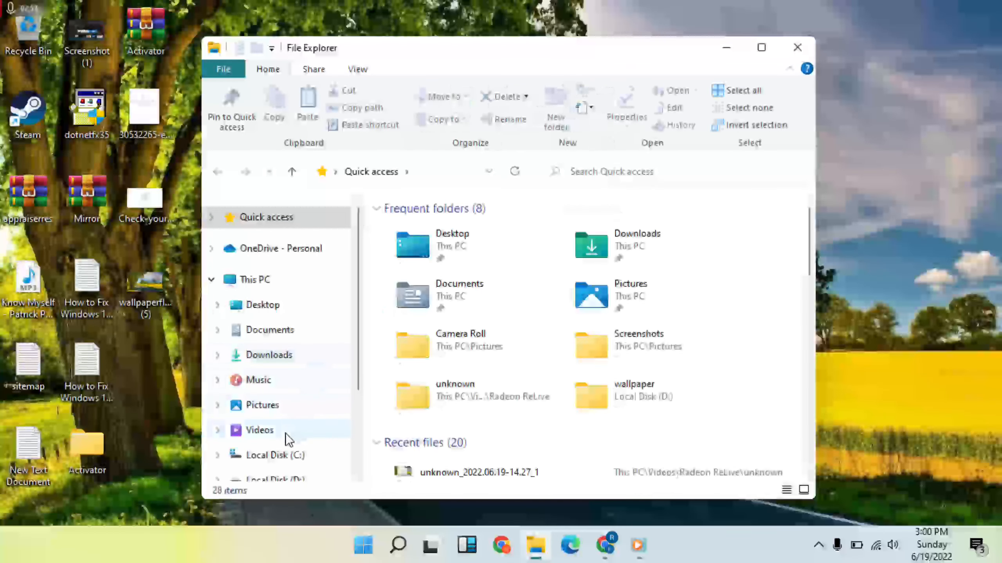
left_click(275, 446)
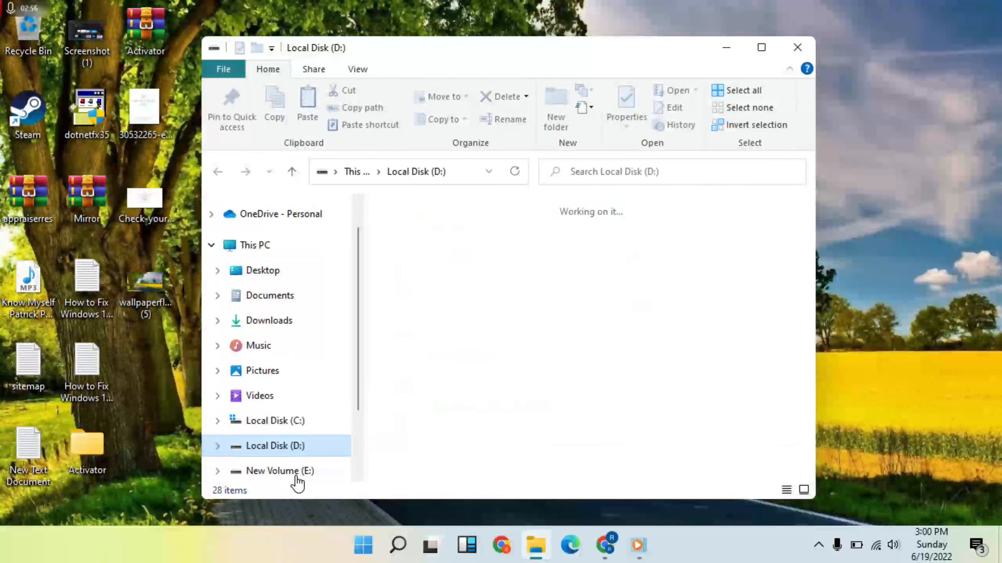
left_click(757, 349)
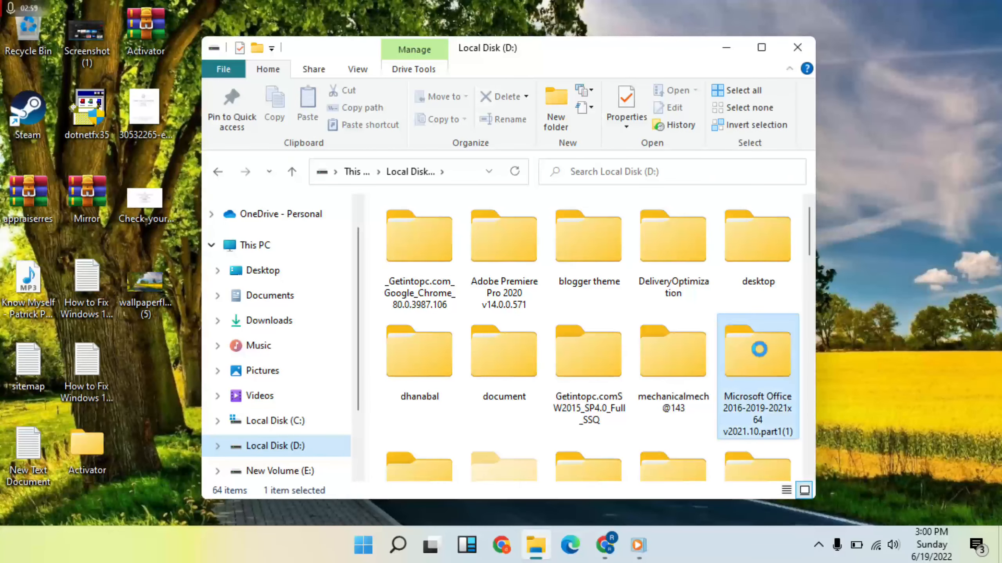
double_click(757, 349)
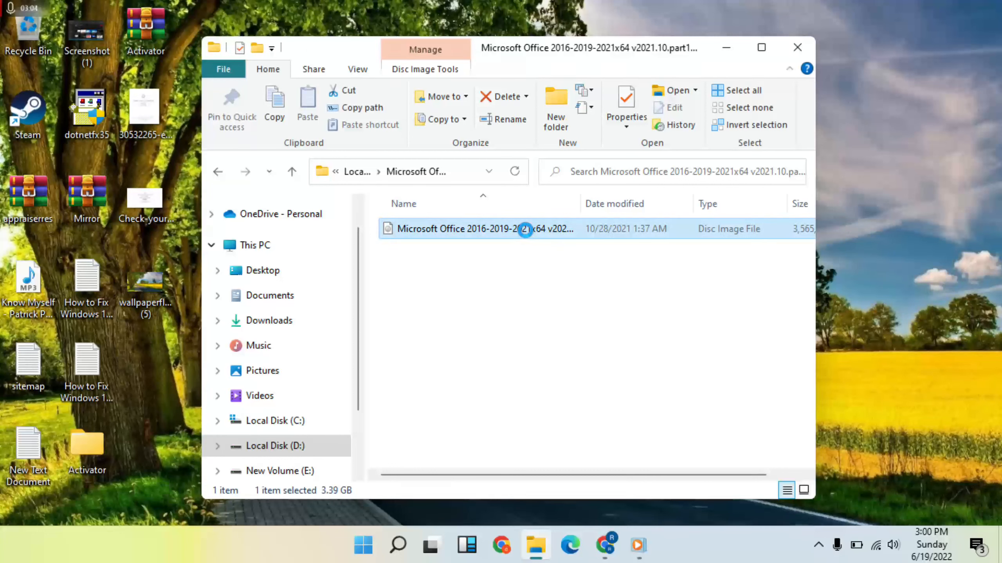
Mount the Office 2016-2019 disc image and bring up AUTORUN's run options.
double_click(466, 229)
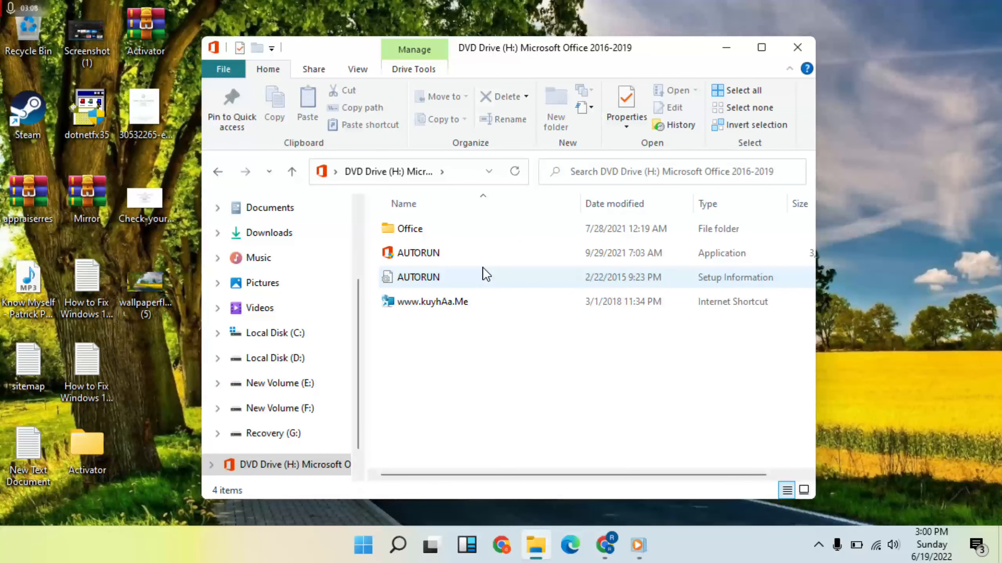
left_click(418, 254)
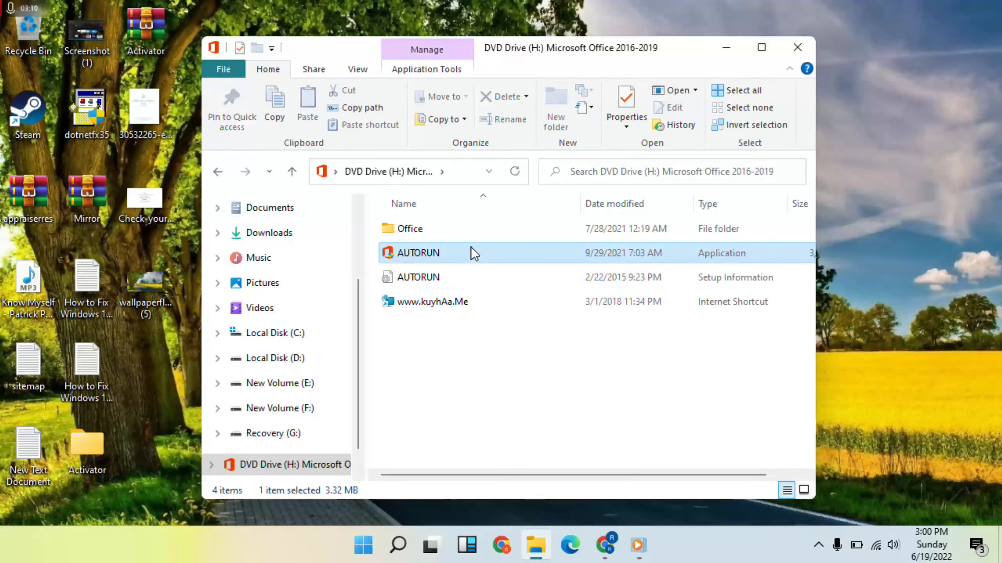
right_click(418, 252)
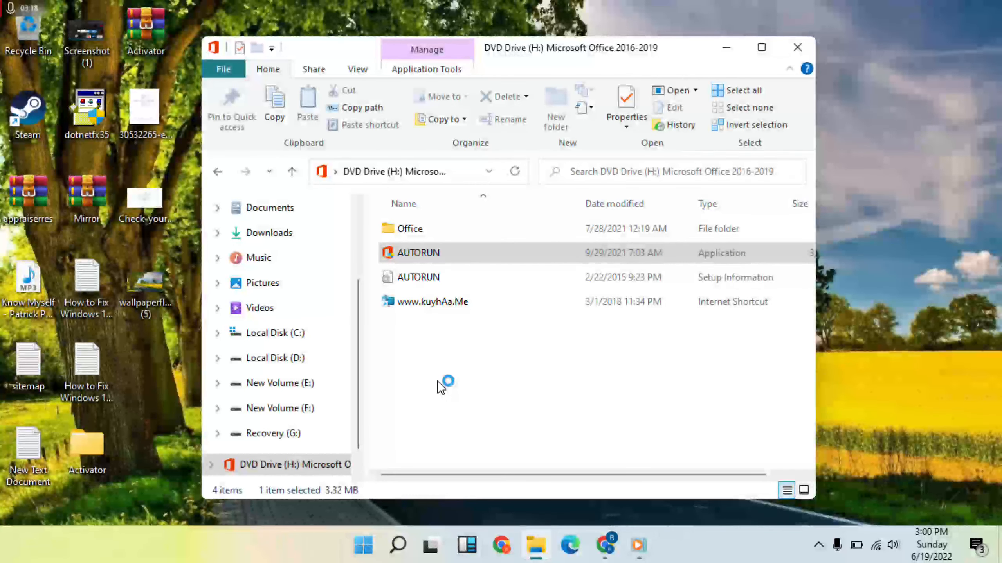
Launch AUTORUN.exe to open the Office Professional Plus 2021 installer.
double_click(417, 252)
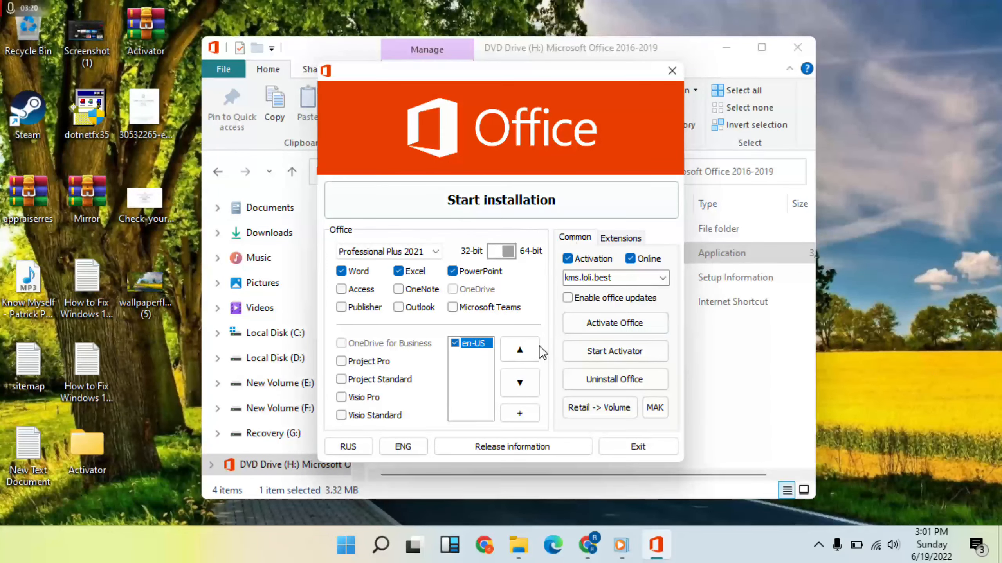
mouse_move(613, 323)
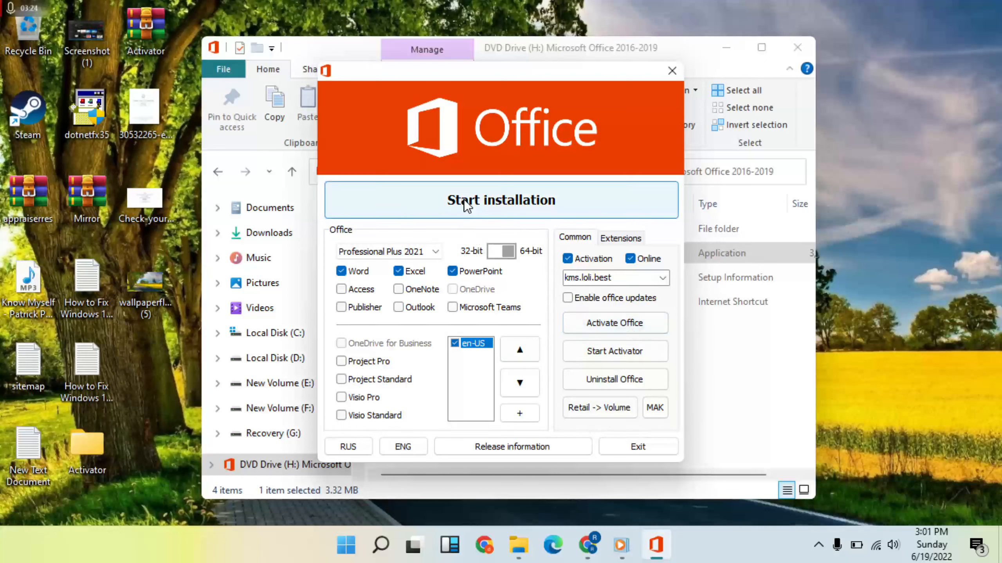
mouse_move(508, 214)
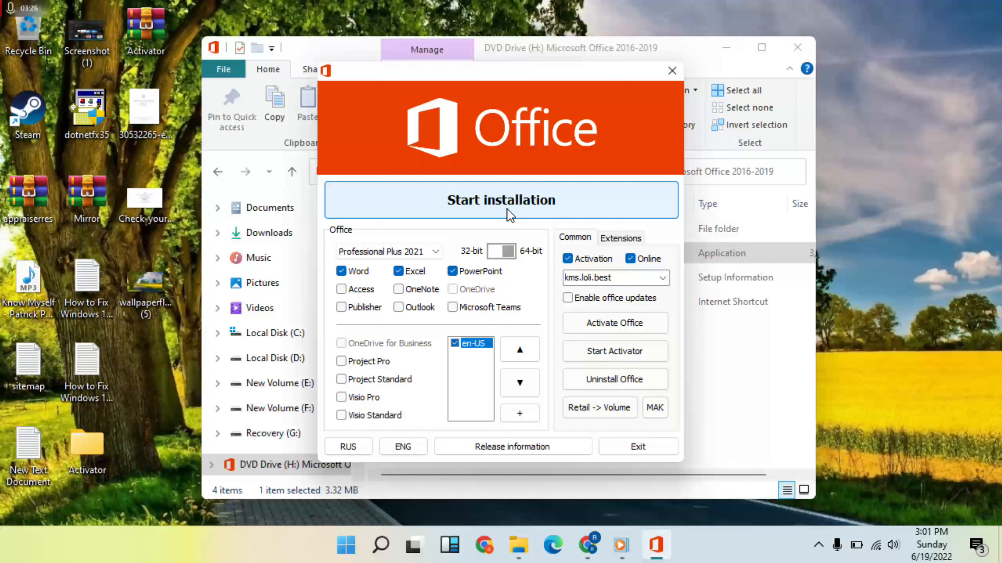